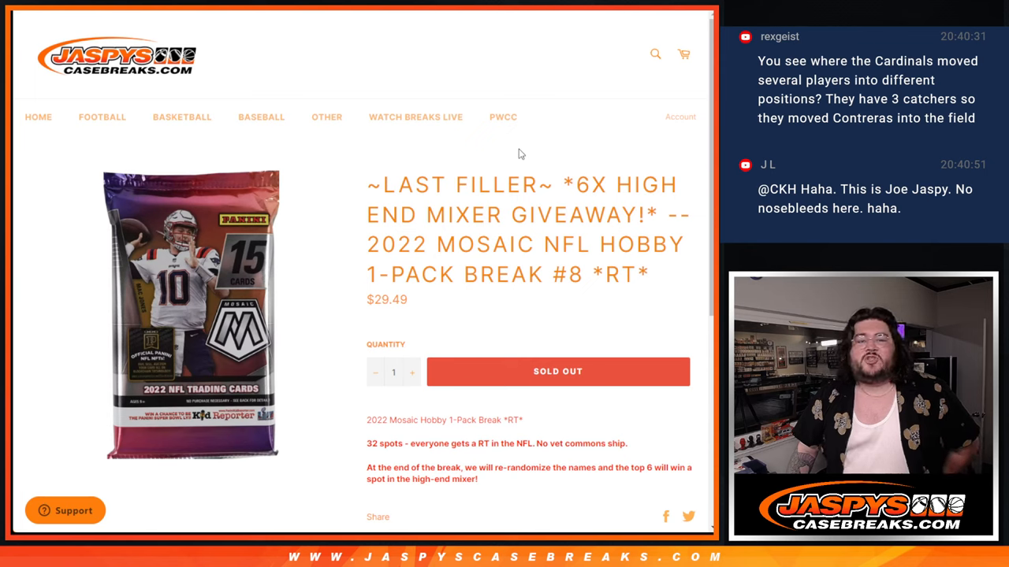
mouse_move(589, 275)
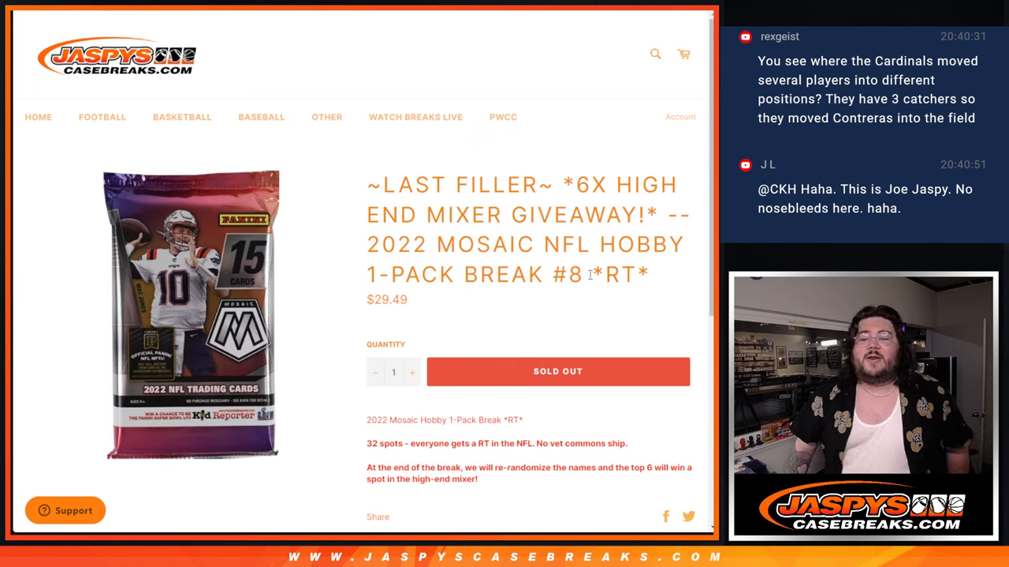
mouse_move(590, 274)
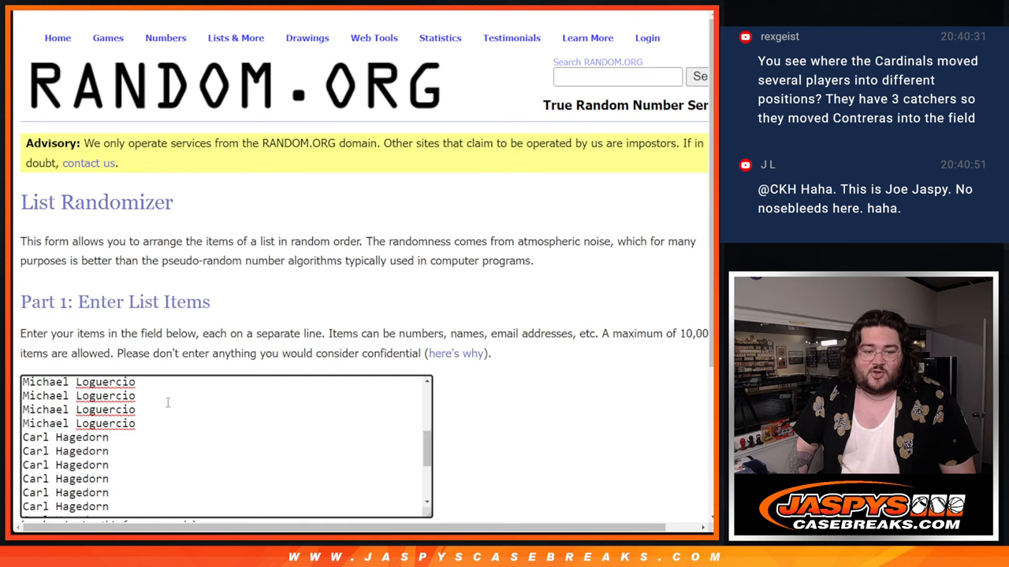
Shuffle the 32 participant names three times with Randomize and Again! in the List Randomizer
scroll(up, 3)
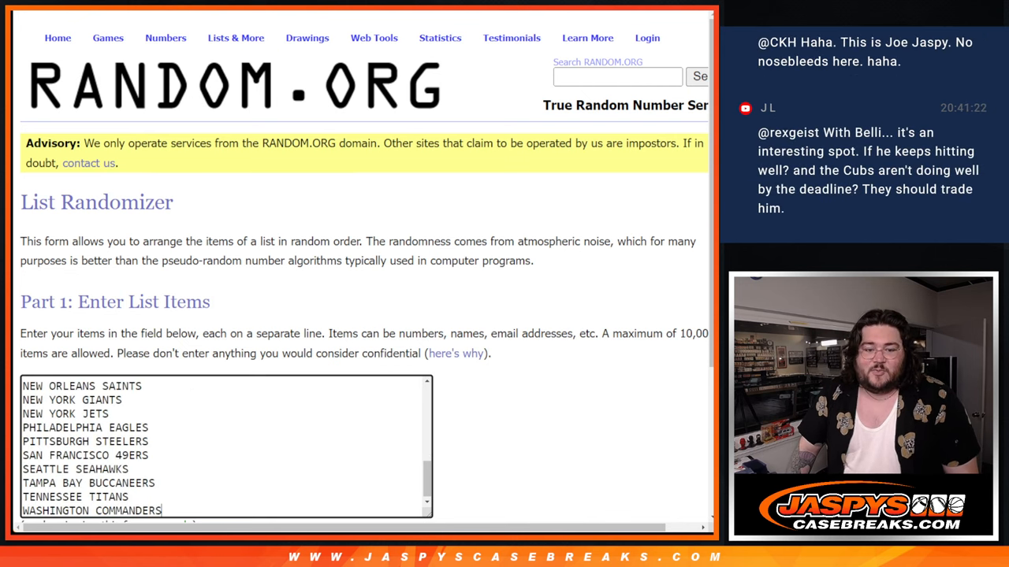
scroll(up, 3)
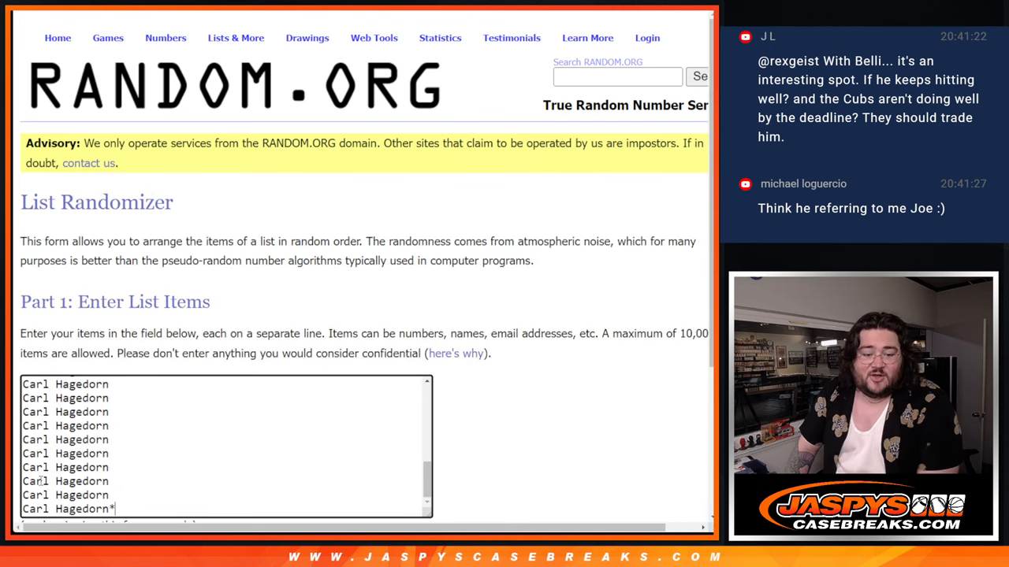
scroll(down, 3)
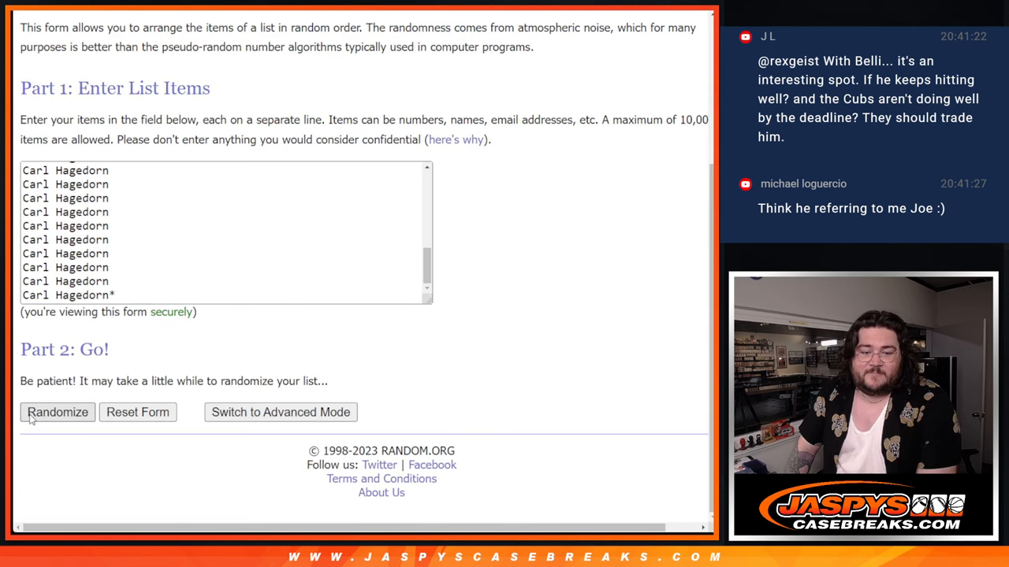
click(57, 413)
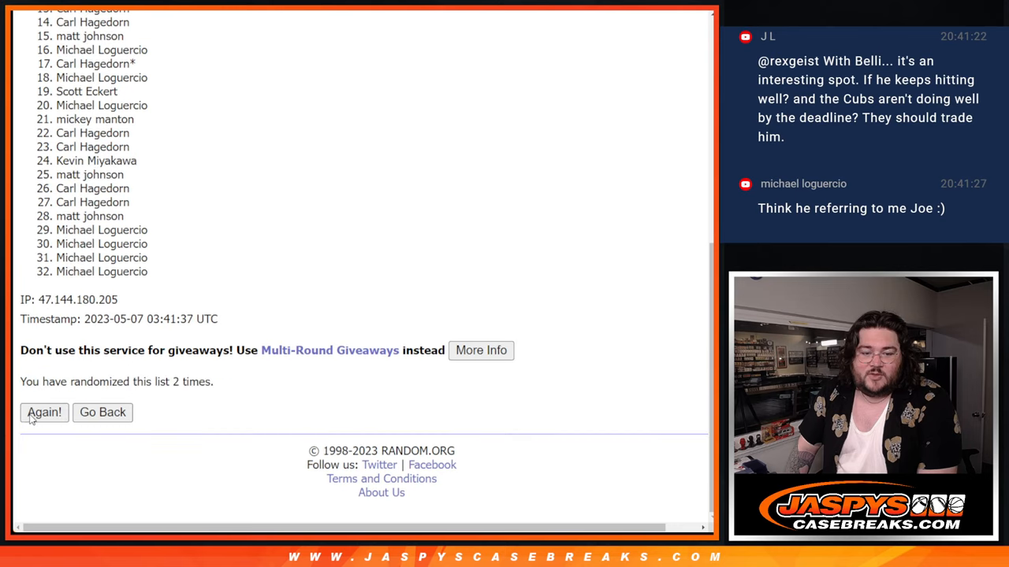
click(44, 413)
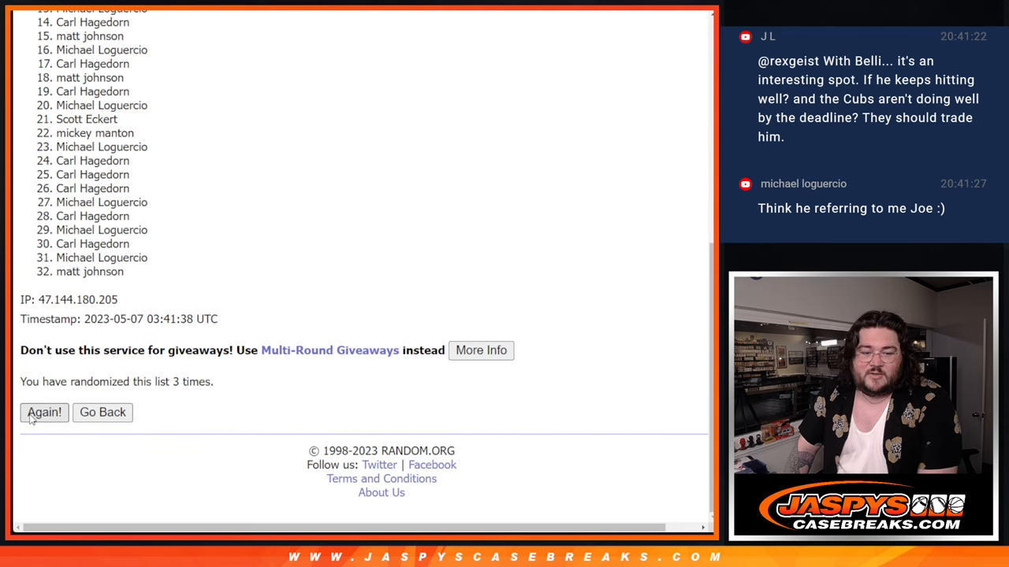
click(44, 412)
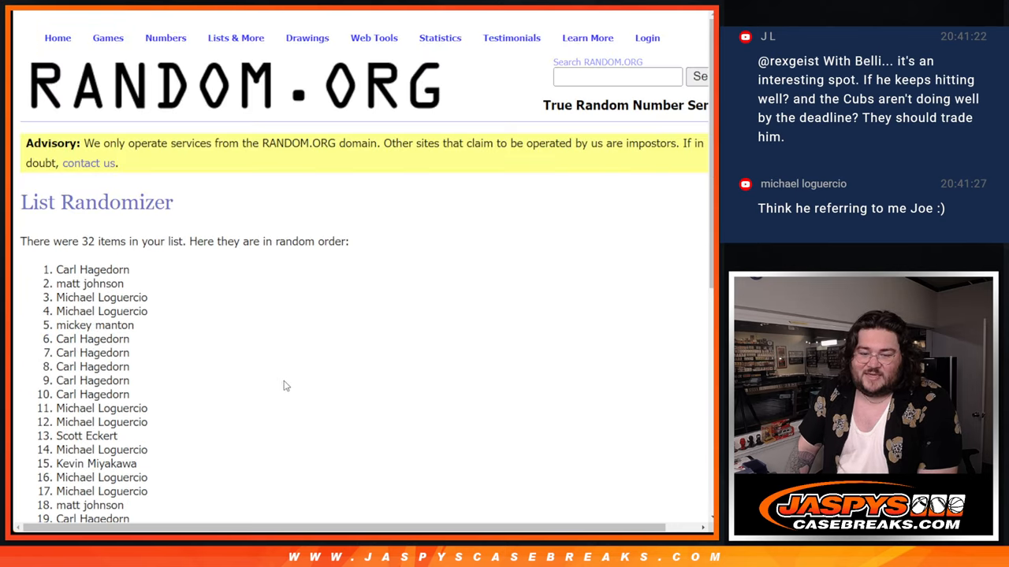
scroll(down, 3)
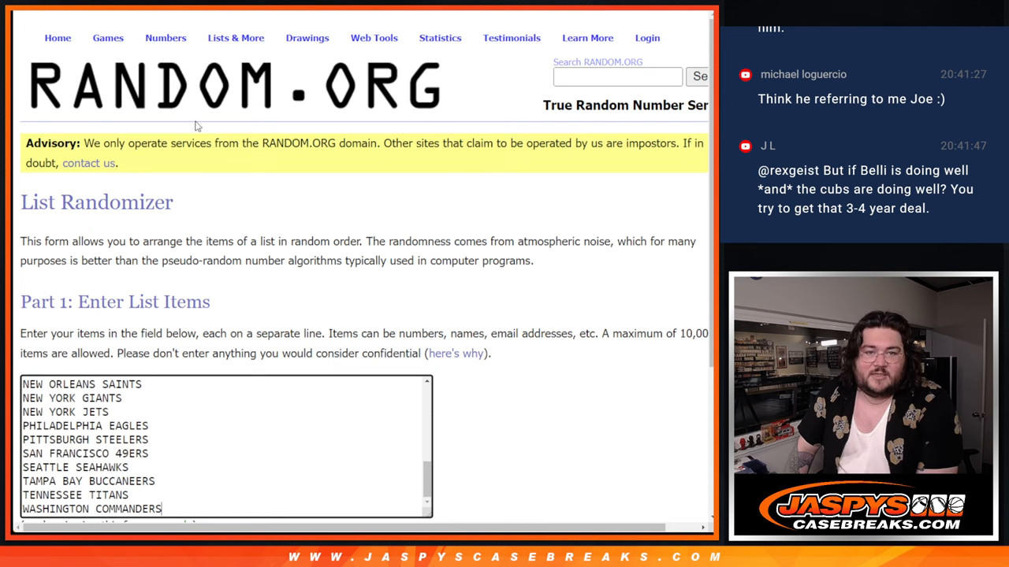
Scroll up through the List Randomizer holding the NFL team list
scroll(up, 3)
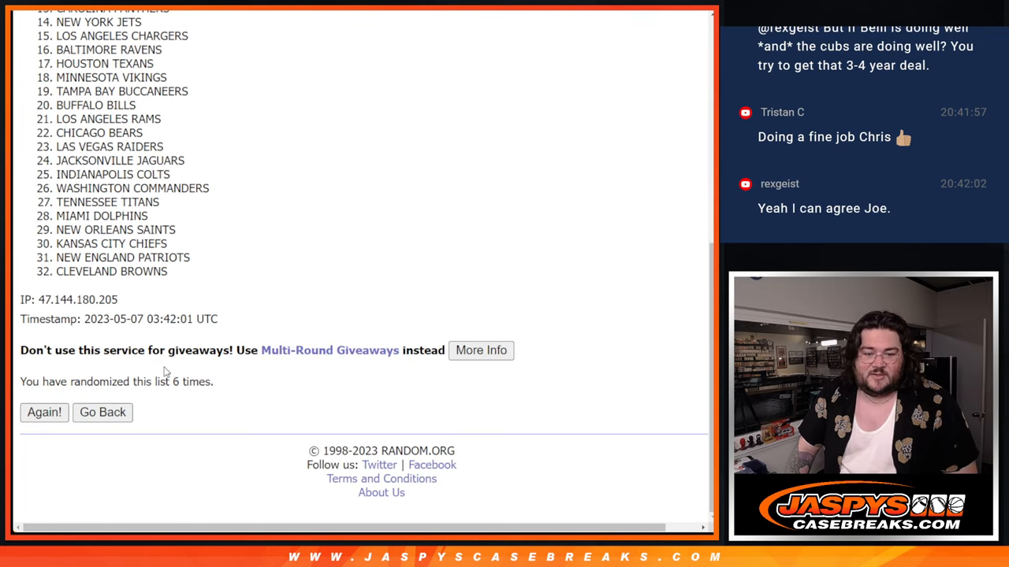
scroll(up, 3)
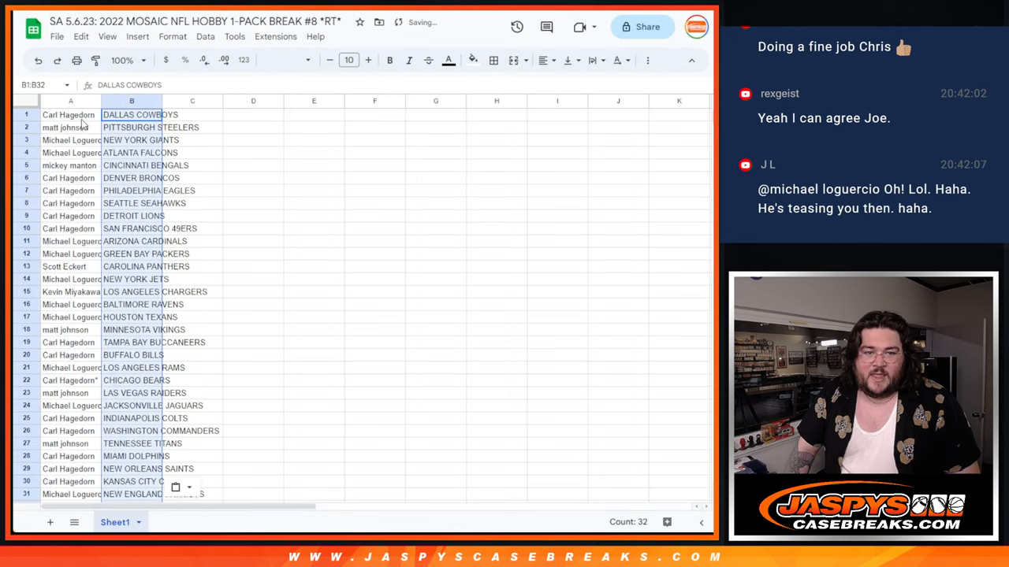
Format the name and team pairings and review all 32 rows down to Cleveland Browns
click(70, 101)
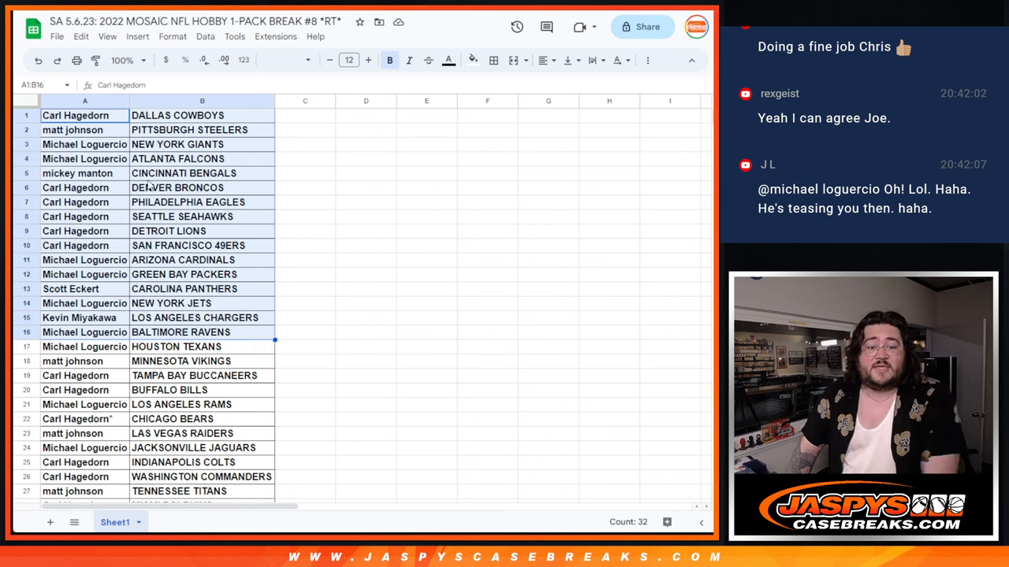
mouse_move(208, 274)
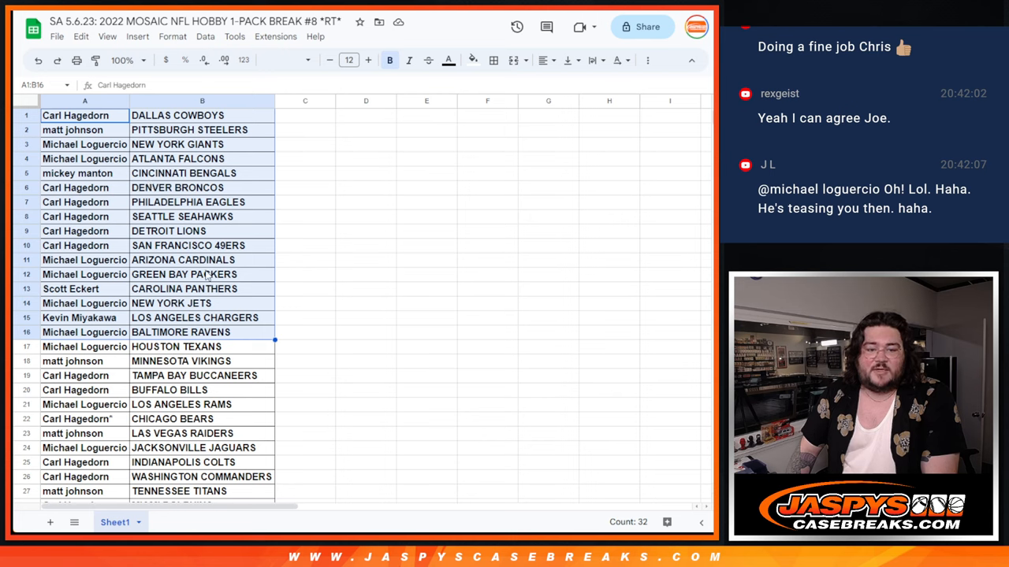
mouse_move(214, 307)
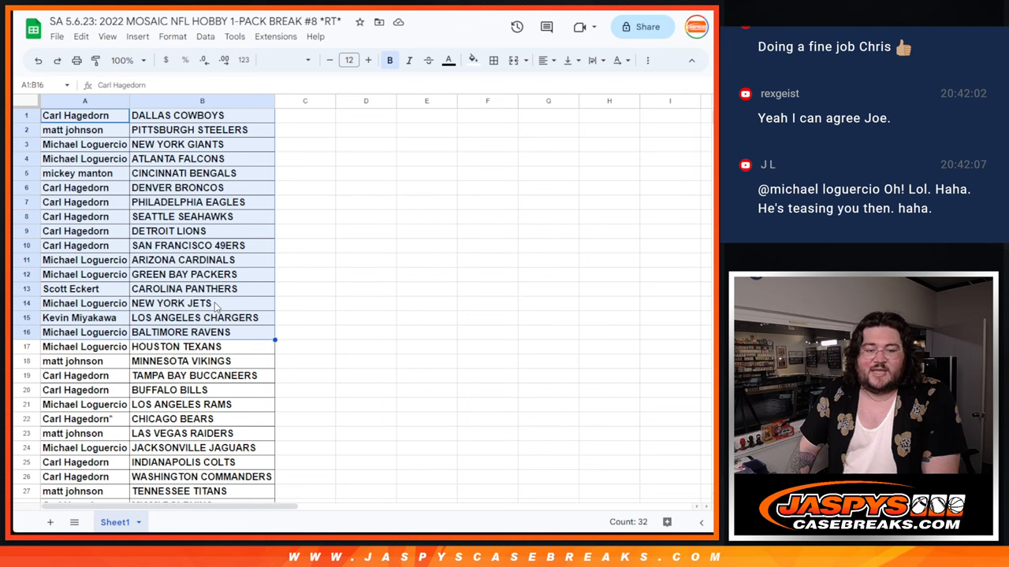
scroll(down, 3)
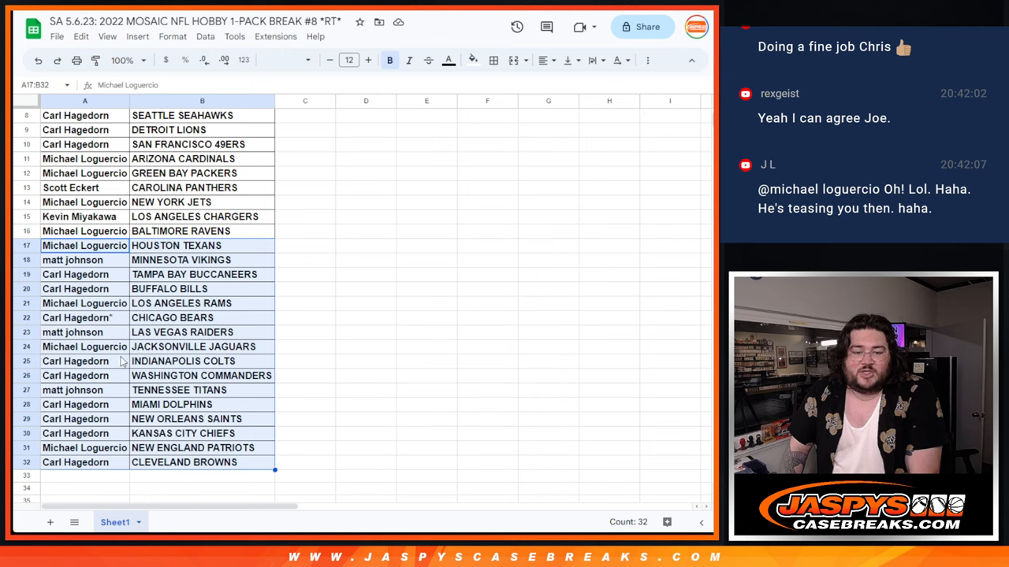
mouse_move(114, 391)
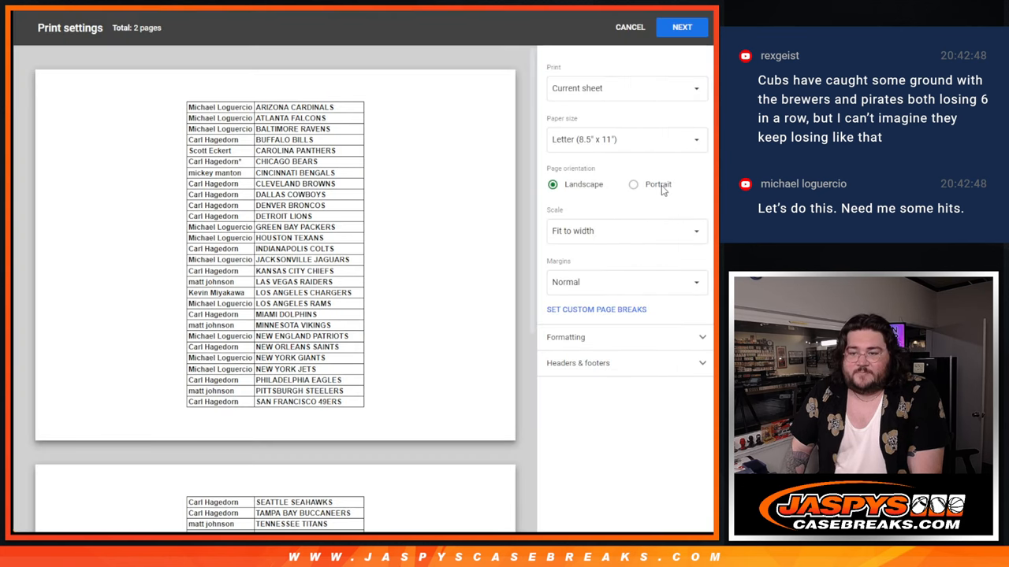
Proceed to print the pairings sorted alphabetically by team
click(634, 185)
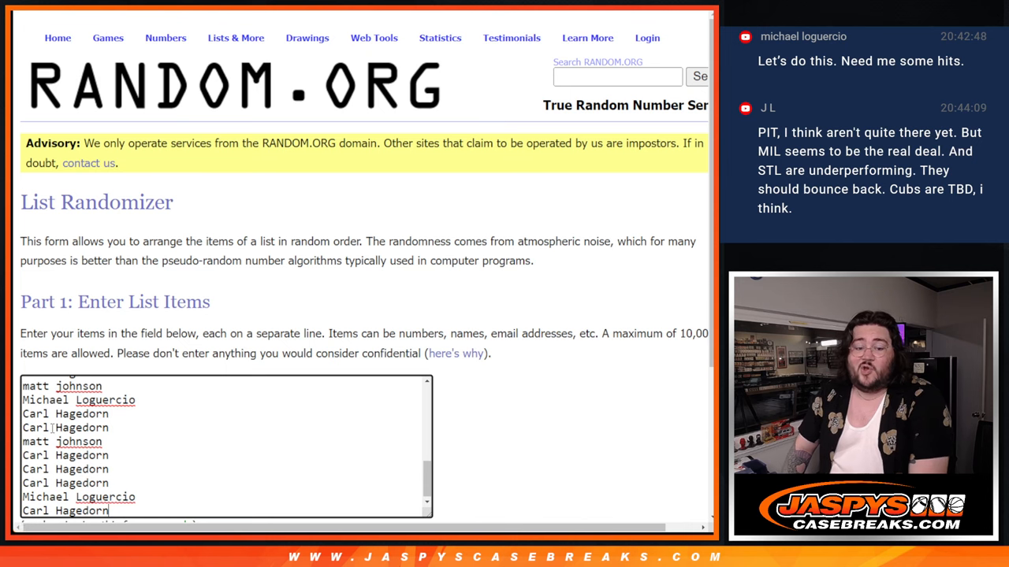
Re-shuffle the participant names with Randomize and Again! and review the resulting winner order
scroll(down, 3)
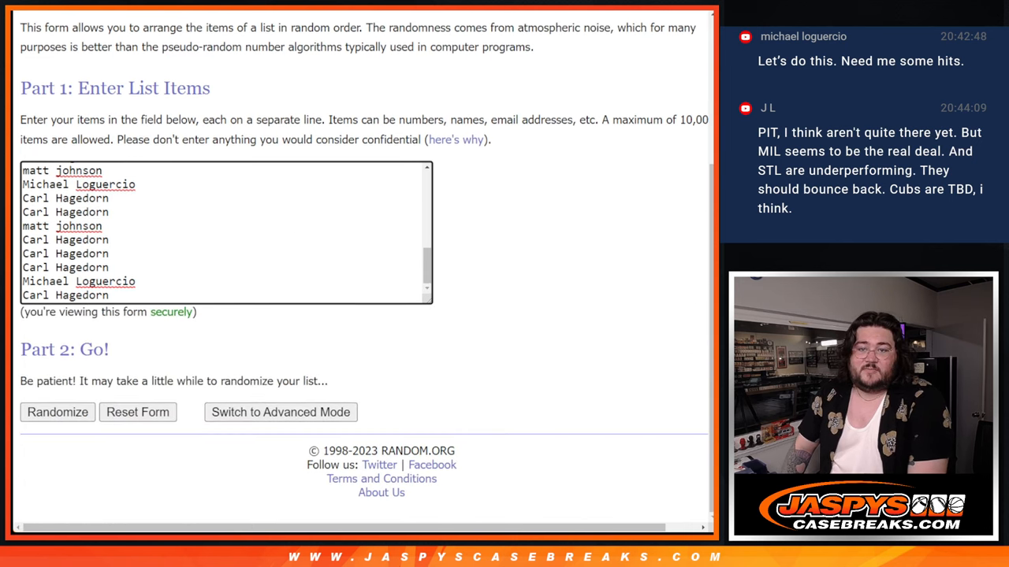
click(56, 413)
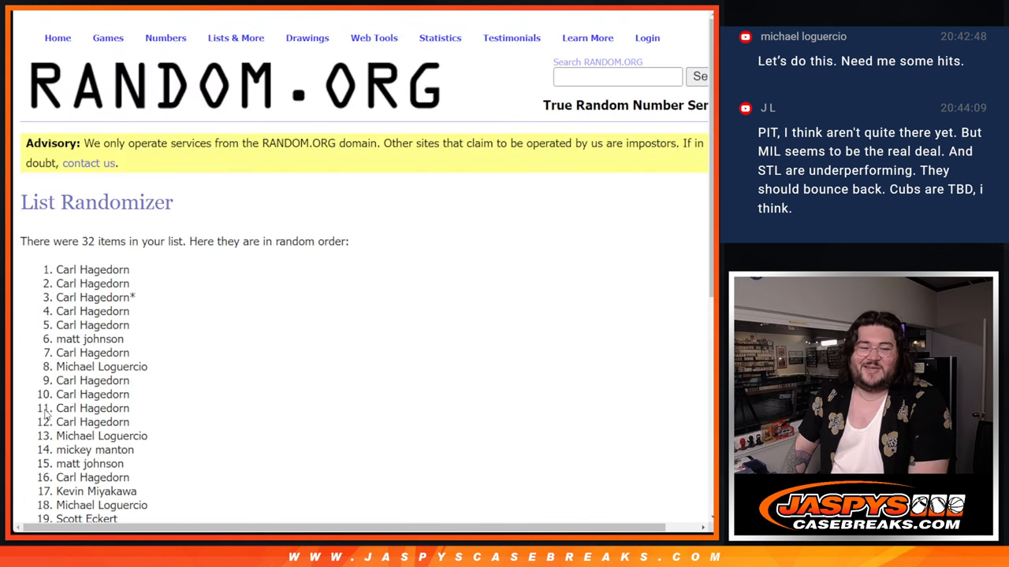
scroll(down, 3)
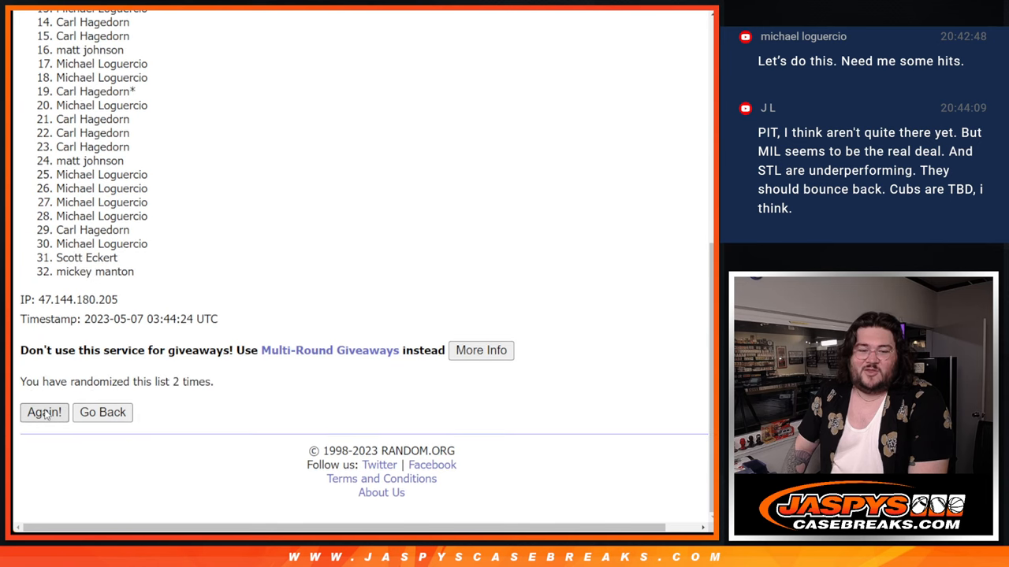
click(44, 413)
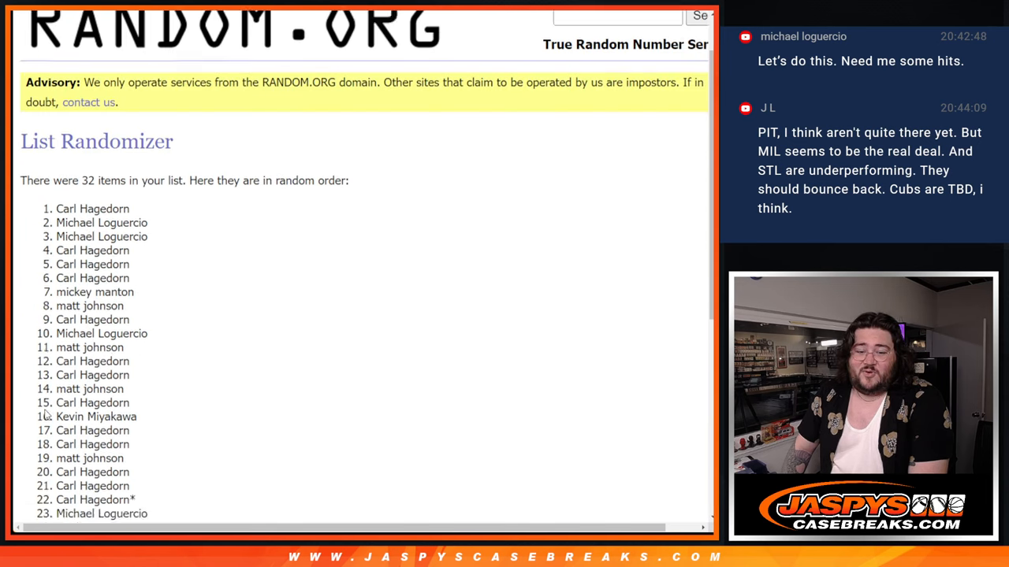
scroll(down, 3)
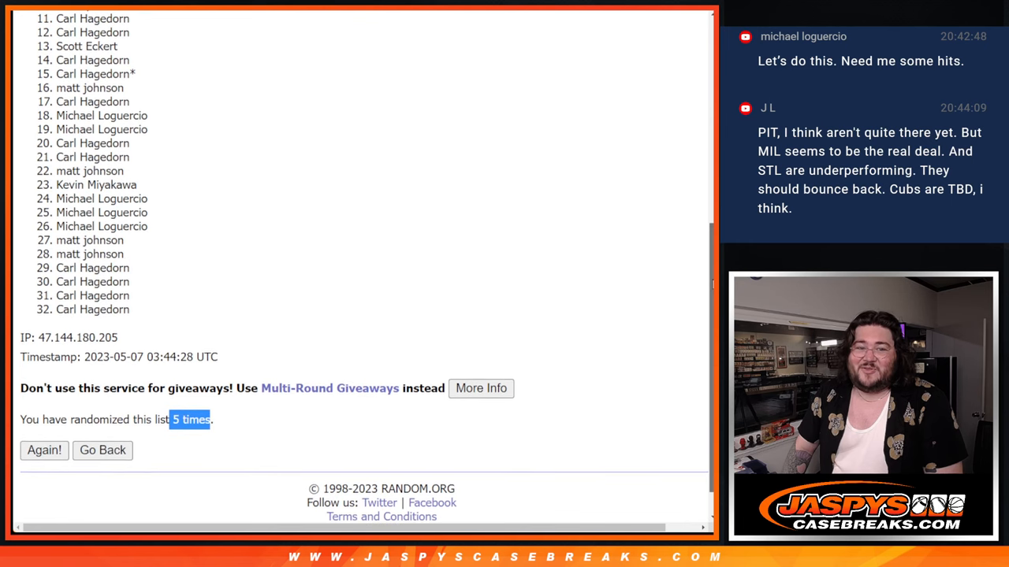
scroll(up, 3)
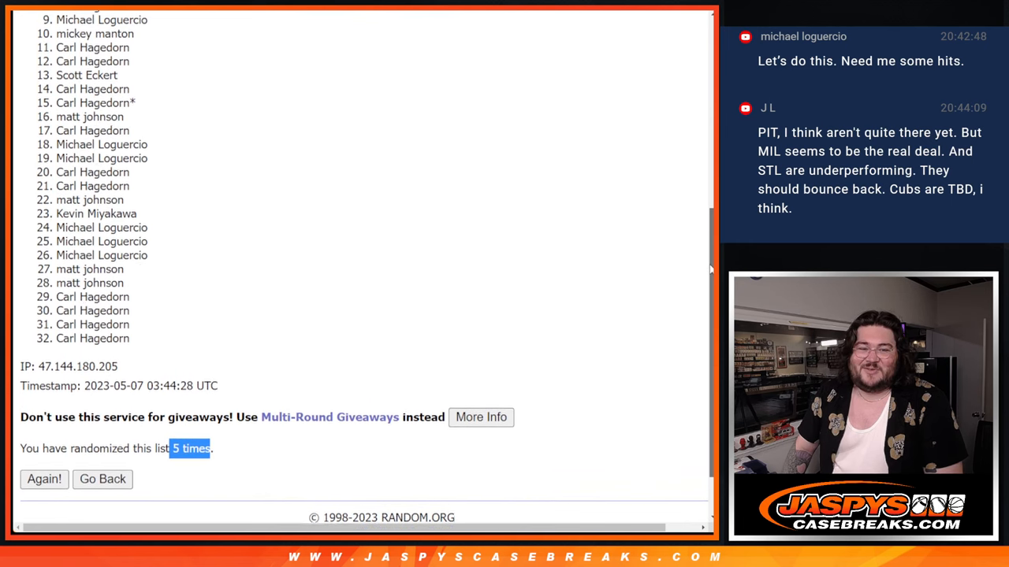
scroll(up, 3)
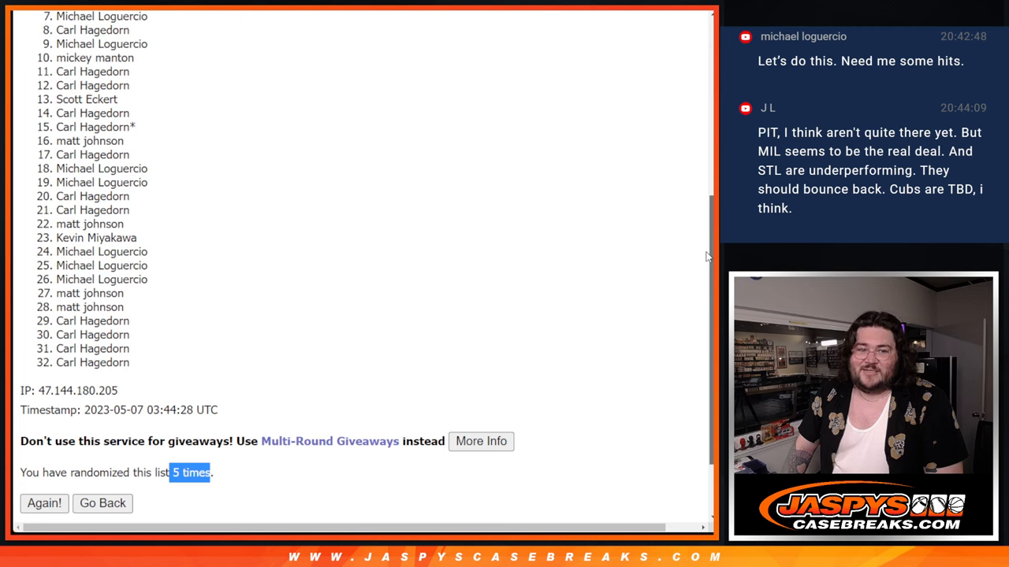
scroll(down, 3)
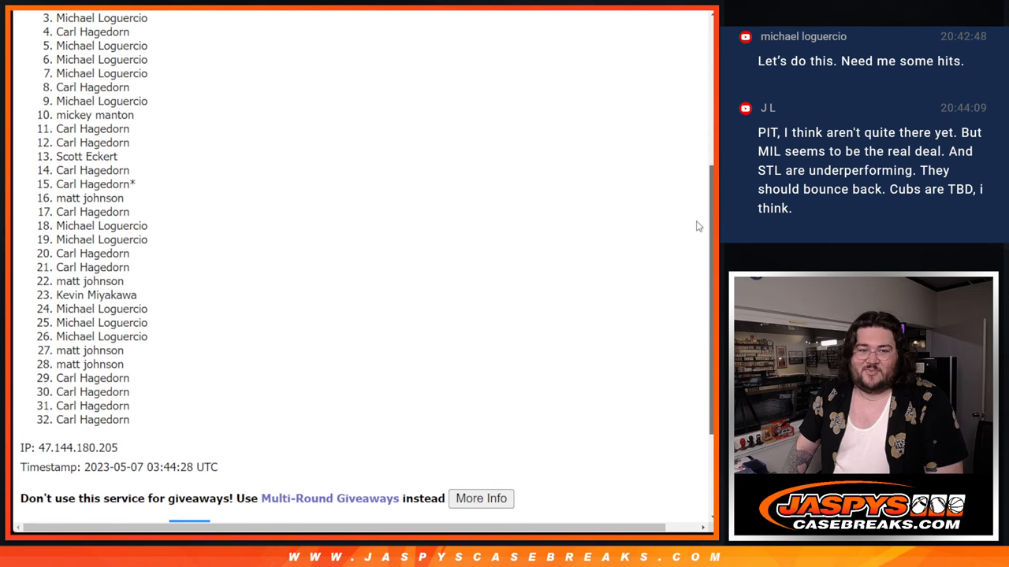
scroll(up, 3)
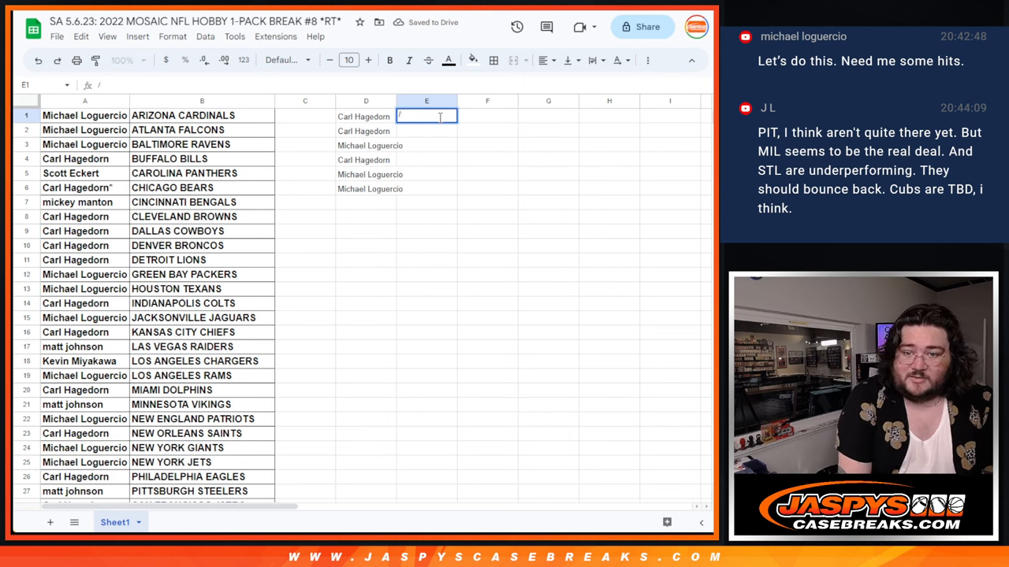
Add the note 'mos87' in E1 beside the first giveaway winner
text(mos87)
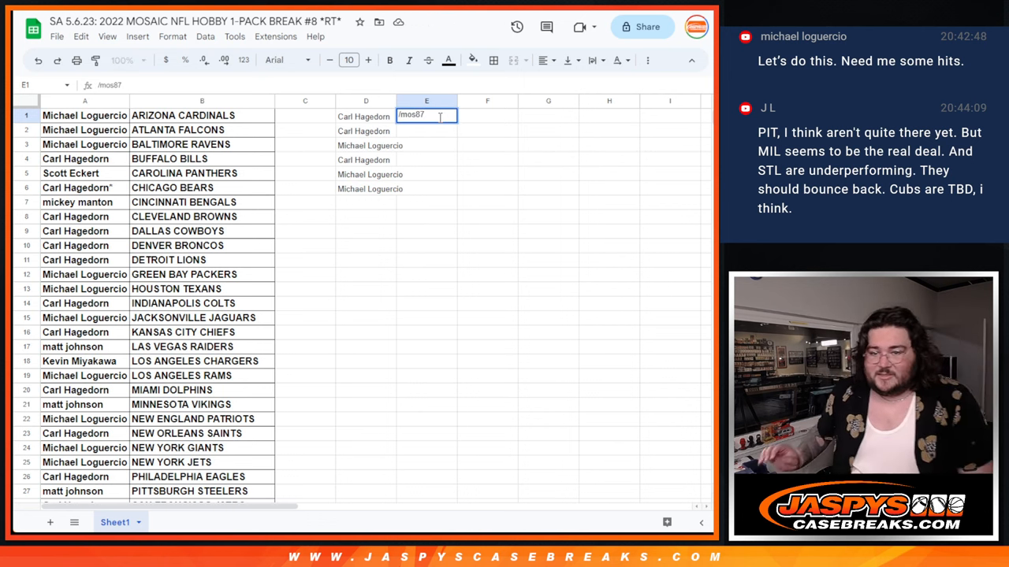
key(backspace)
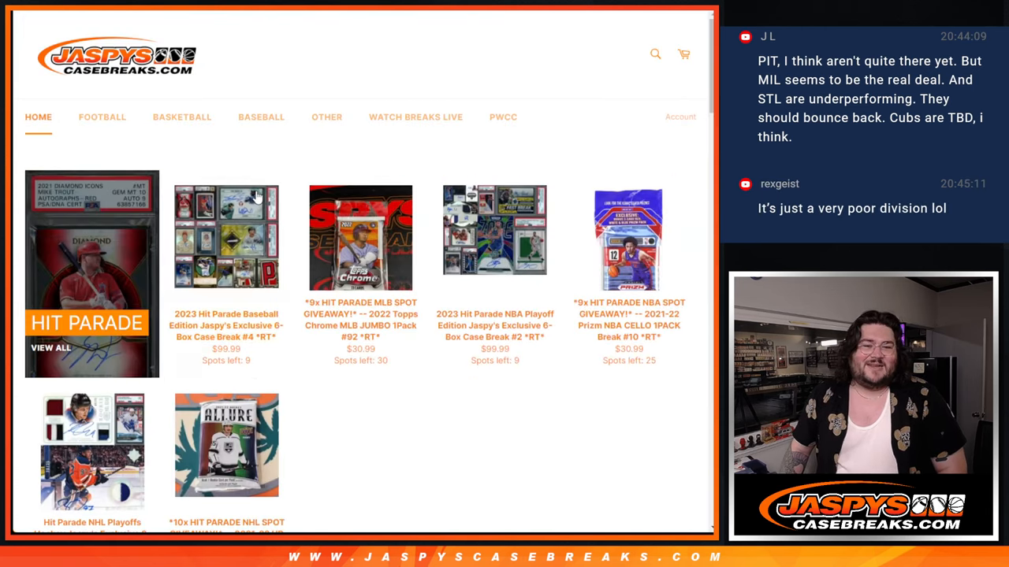
scroll(down, 3)
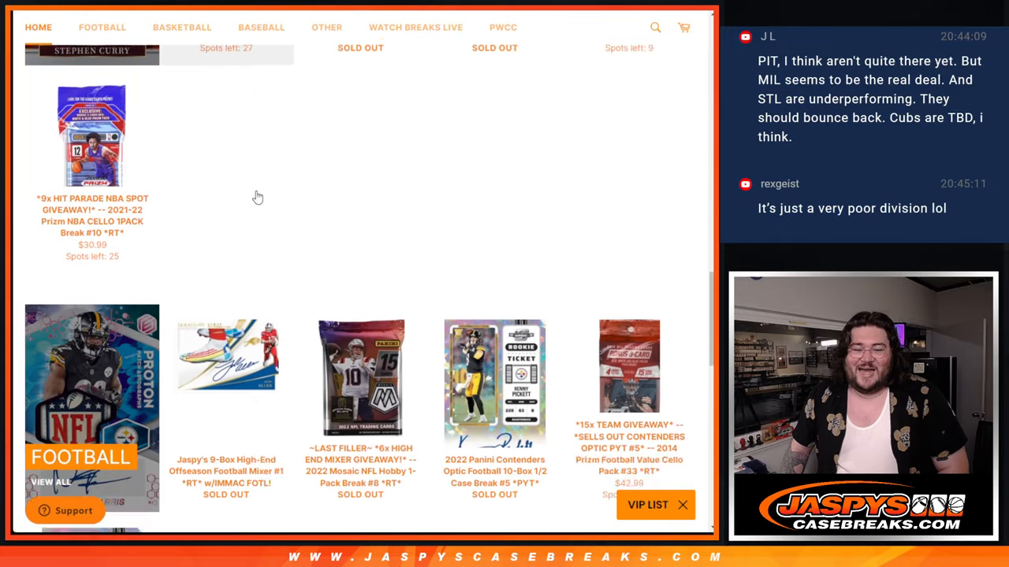